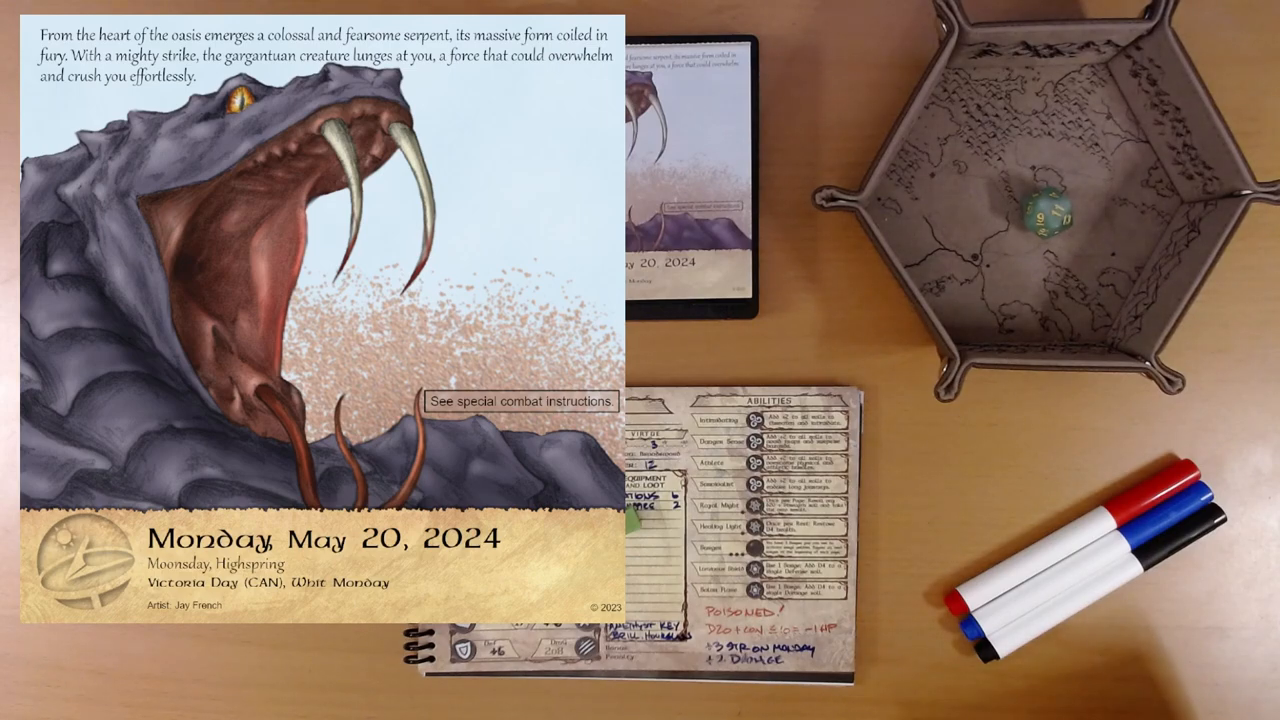
Jump to the Nagala special combat instructions page from the May 20 serpent page.
click(520, 402)
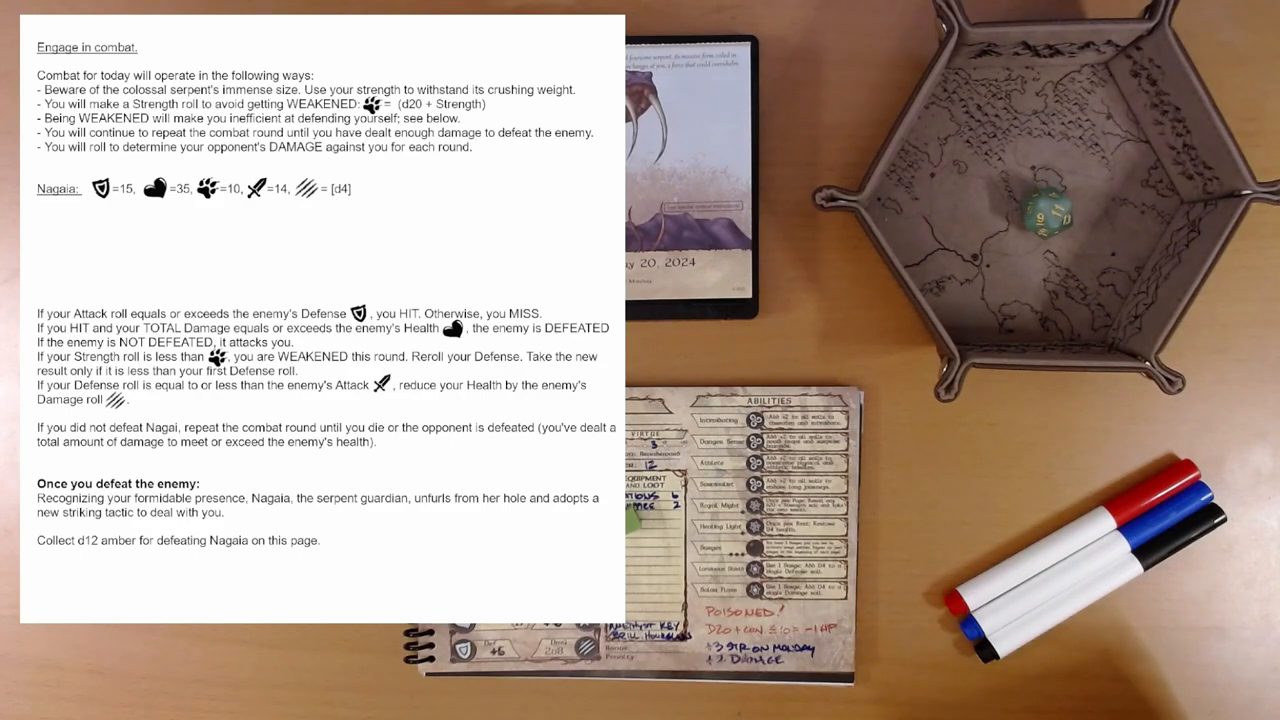
drag(152, 90, 290, 90)
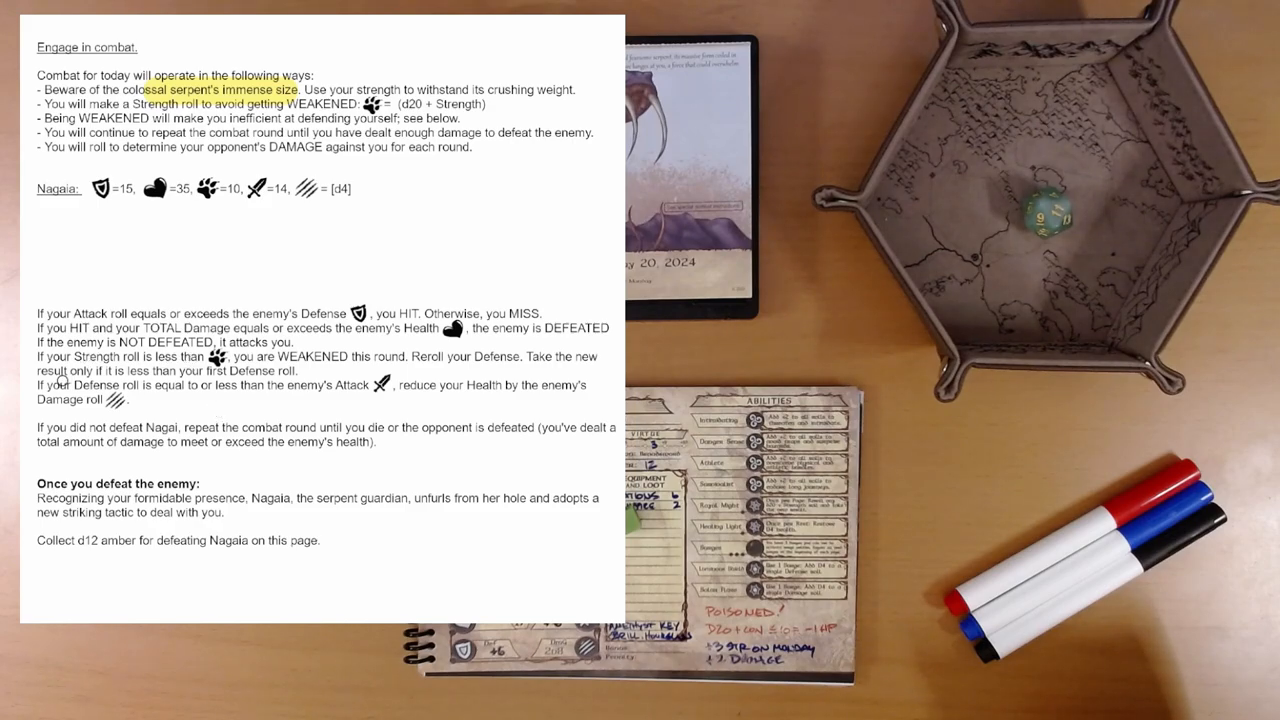
drag(50, 384, 170, 384)
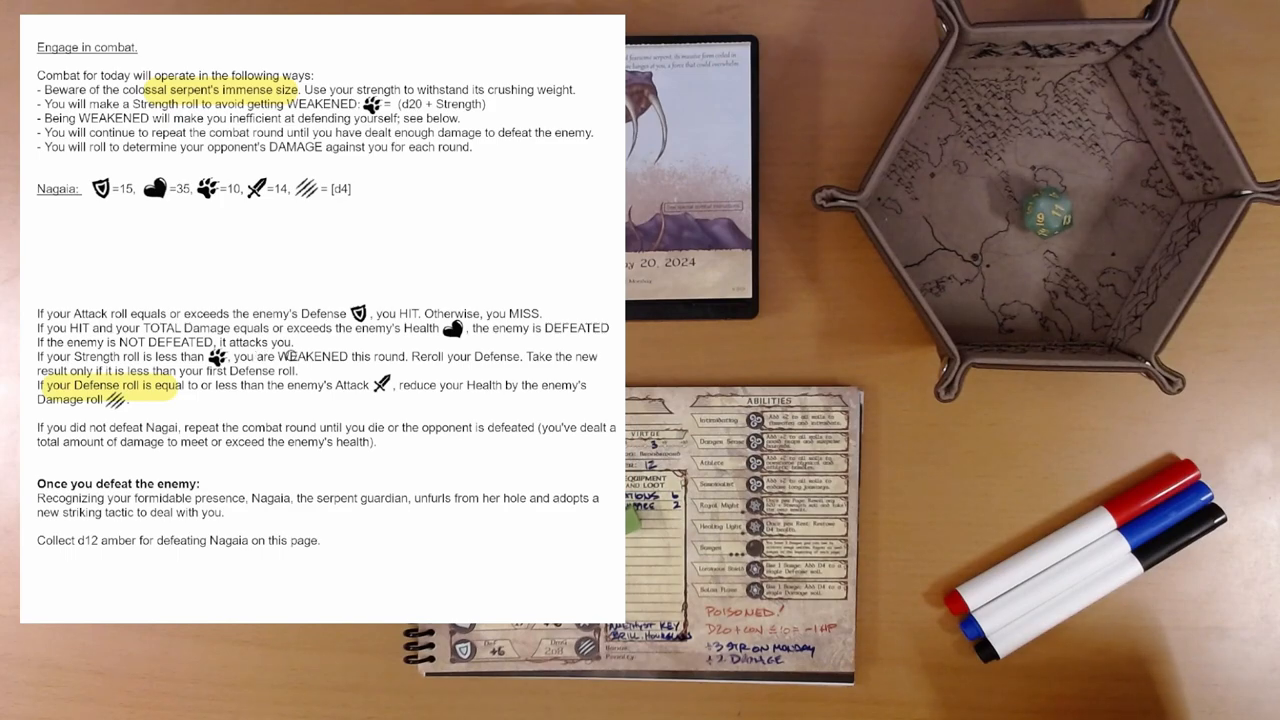
drag(276, 356, 520, 356)
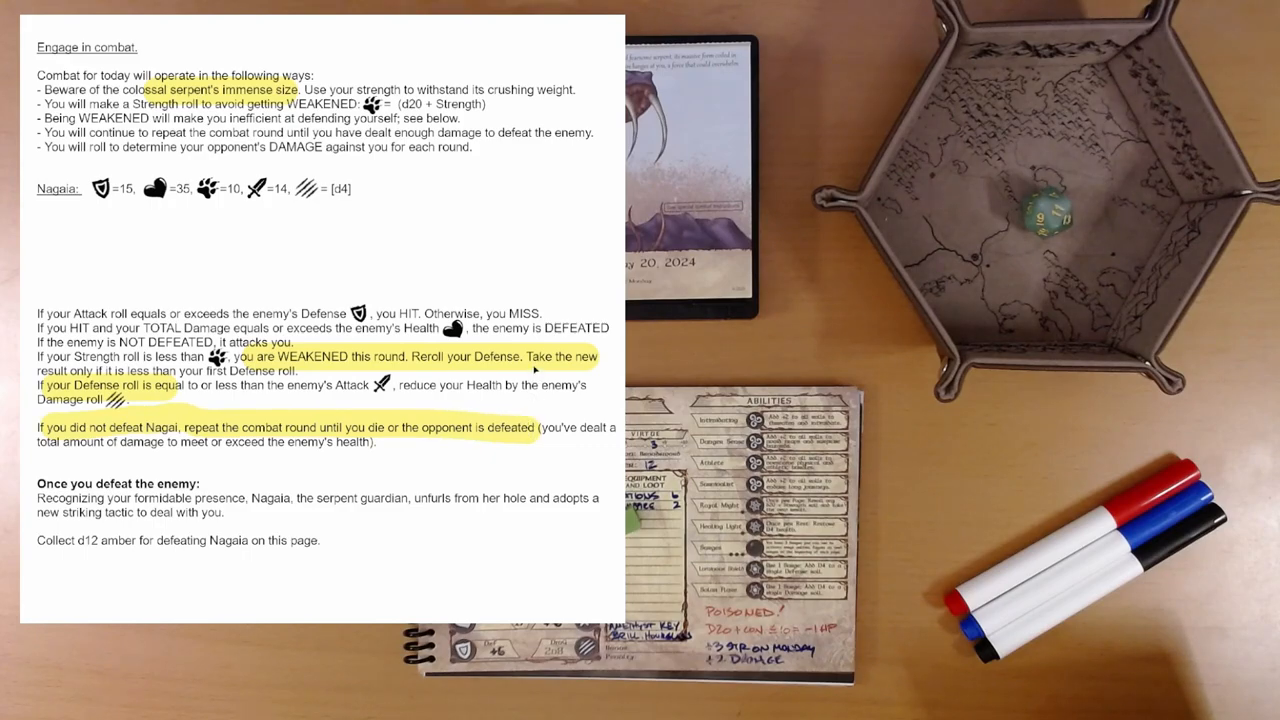
mouse_move(410, 414)
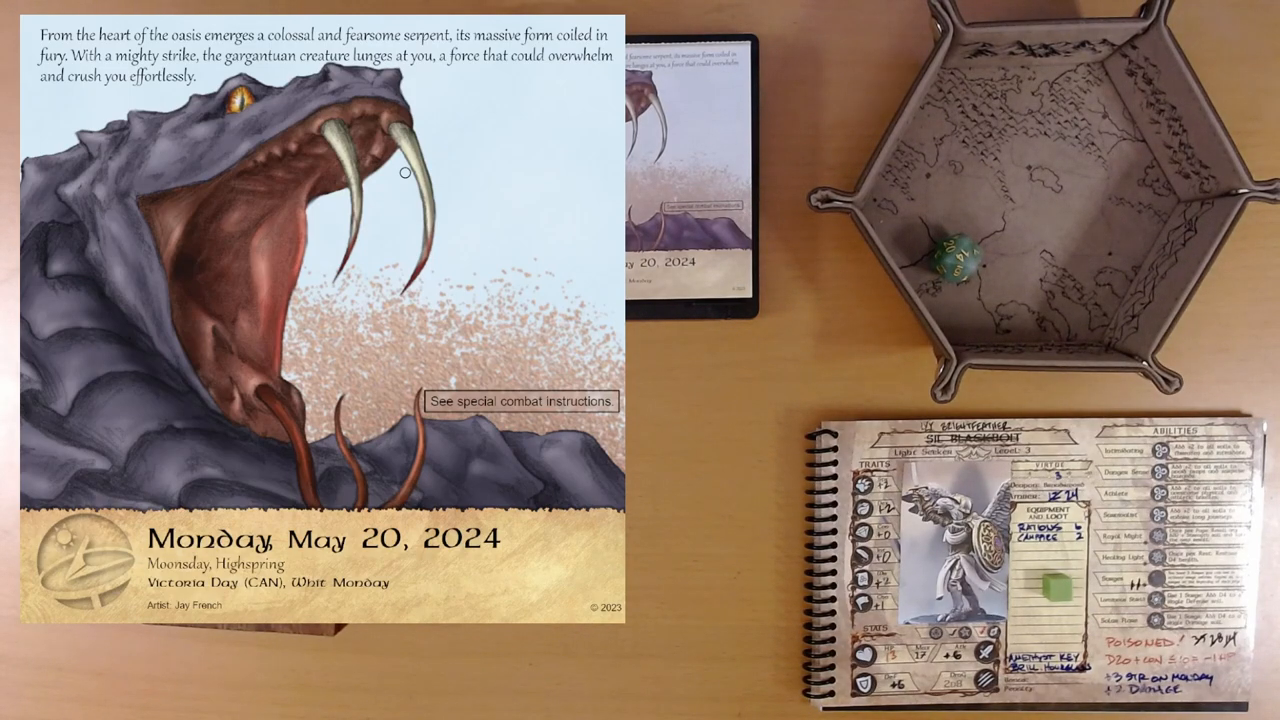
mouse_move(192, 182)
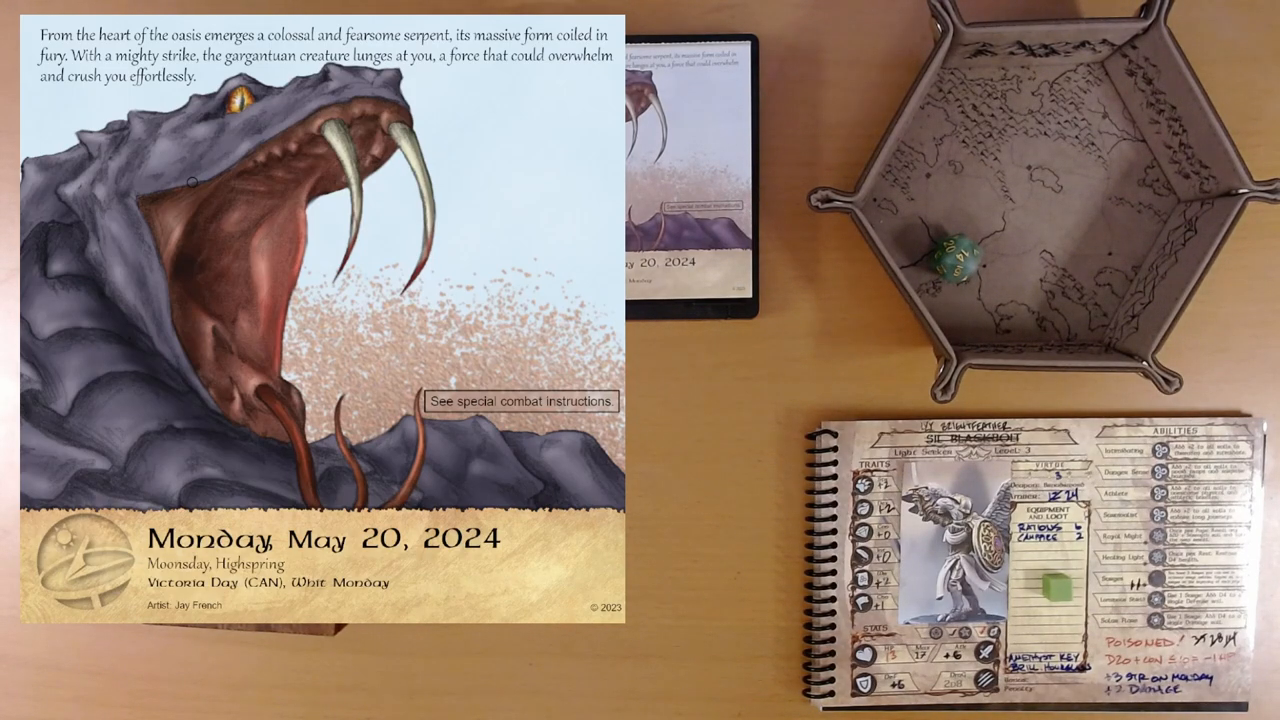